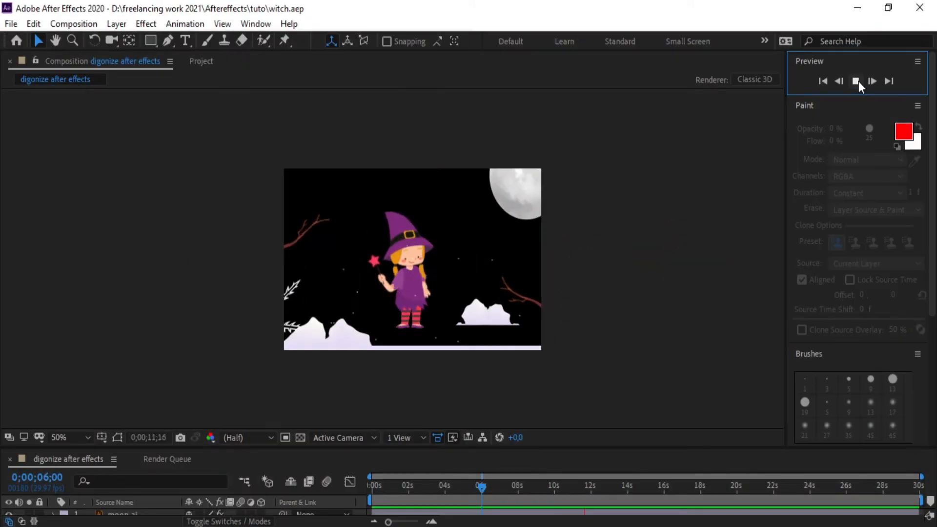
# - Preview the finished witch animation a few times, then stop playback
pyautogui.click(856, 81)
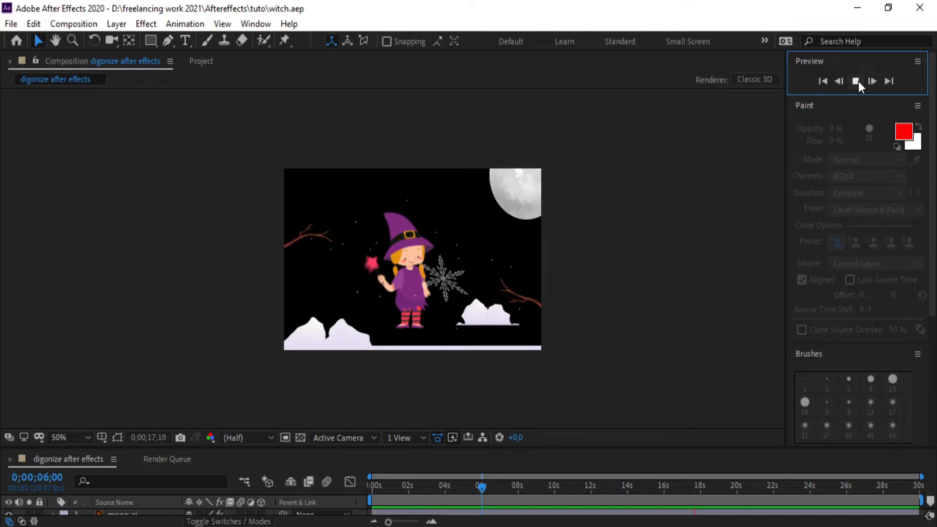
pyautogui.click(871, 81)
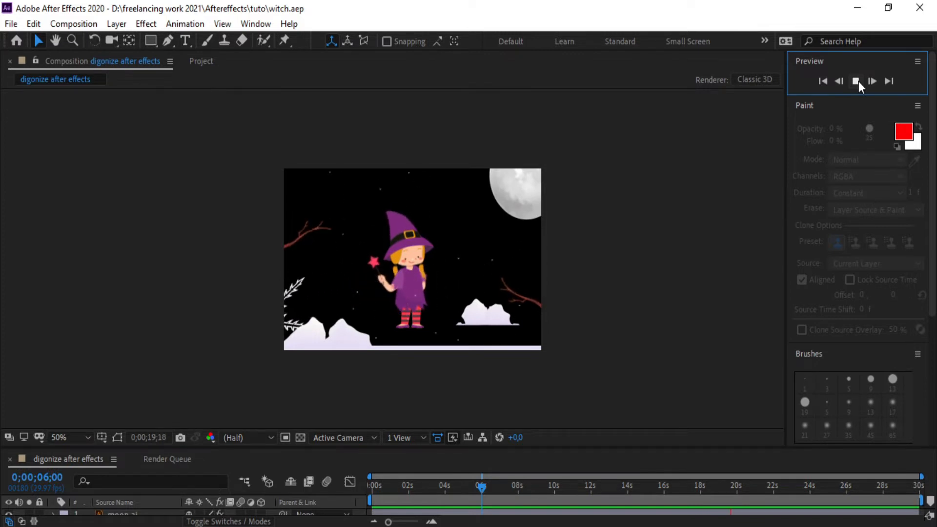
pyautogui.click(856, 81)
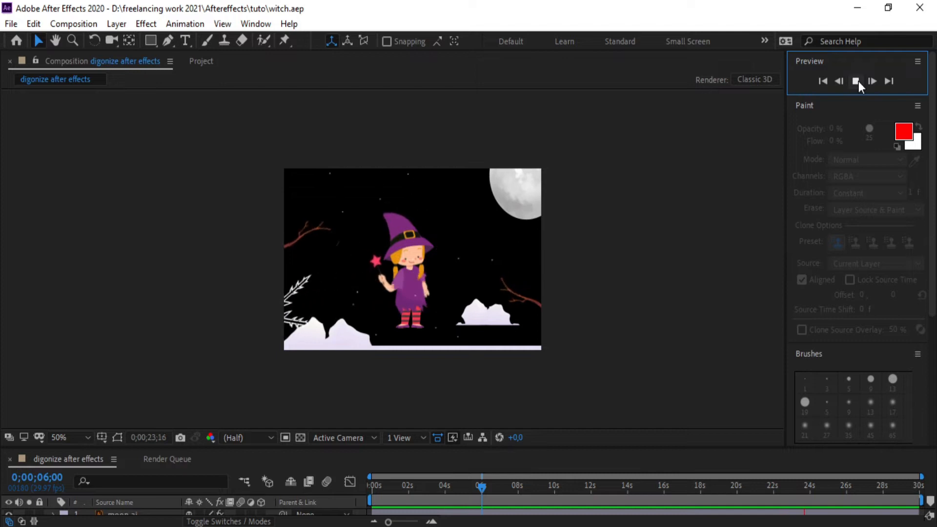
pyautogui.click(856, 81)
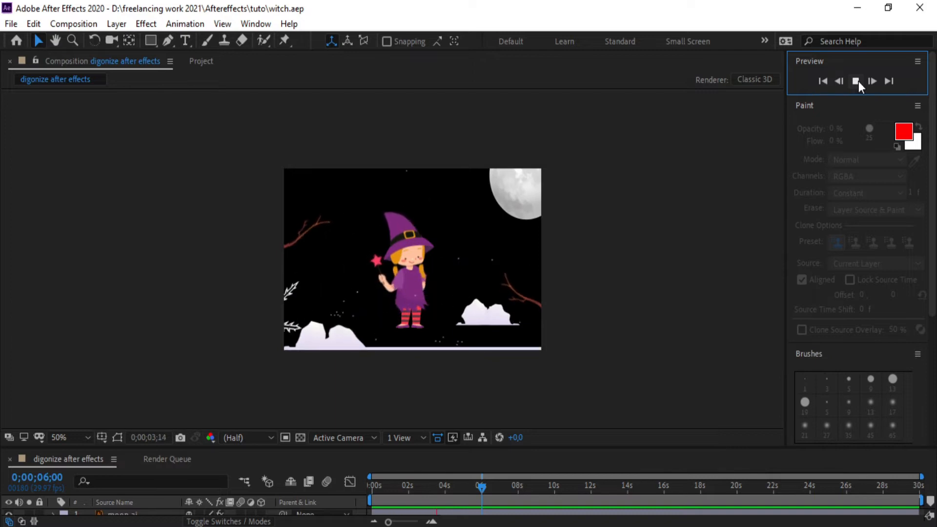
pyautogui.click(854, 81)
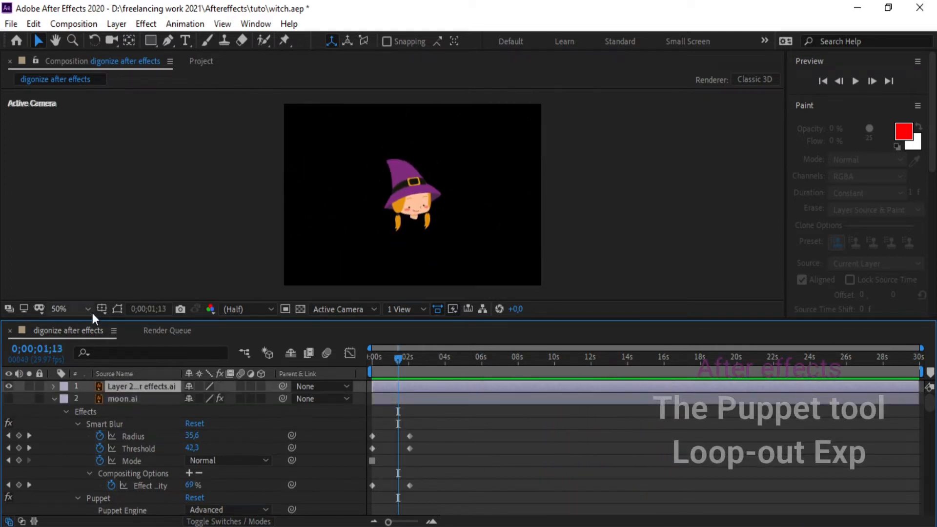
# - Enlarge the view to 200% magnification and pick the Puppet Pin tool
pyautogui.click(62, 310)
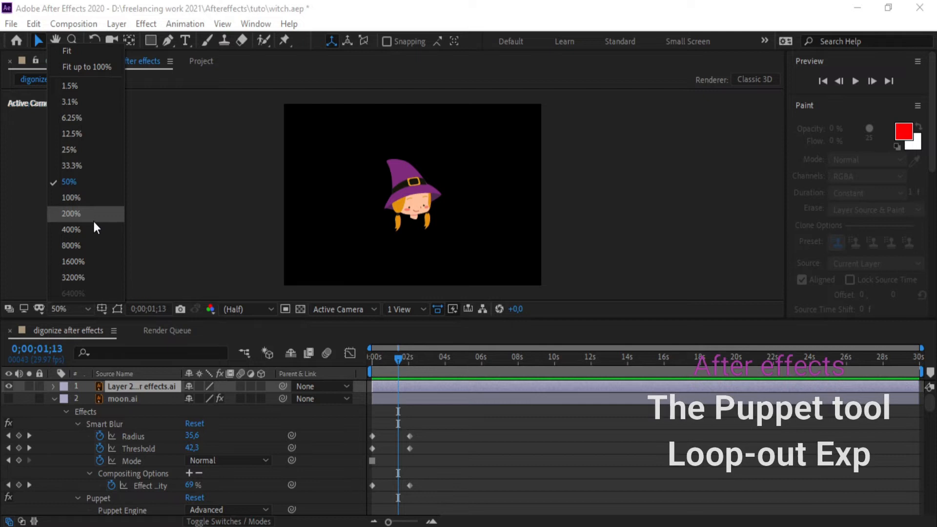
pyautogui.click(71, 213)
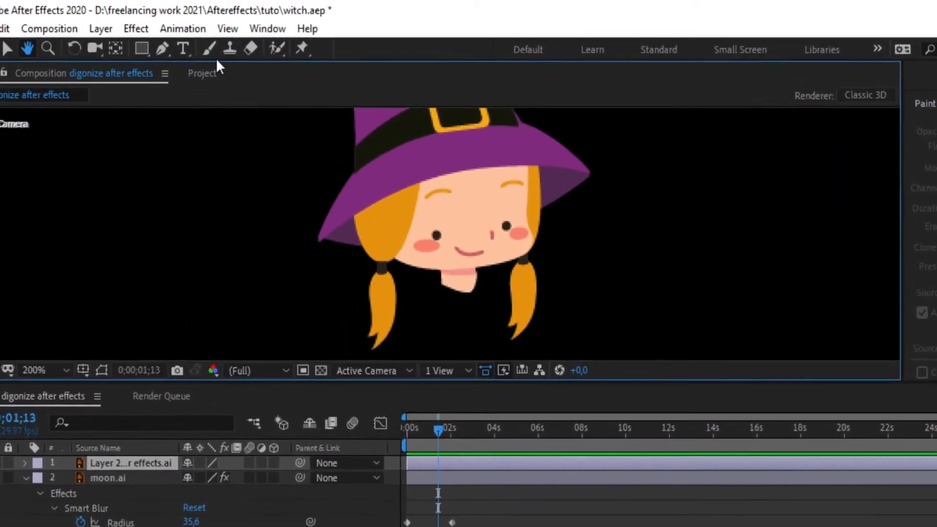
pyautogui.click(303, 49)
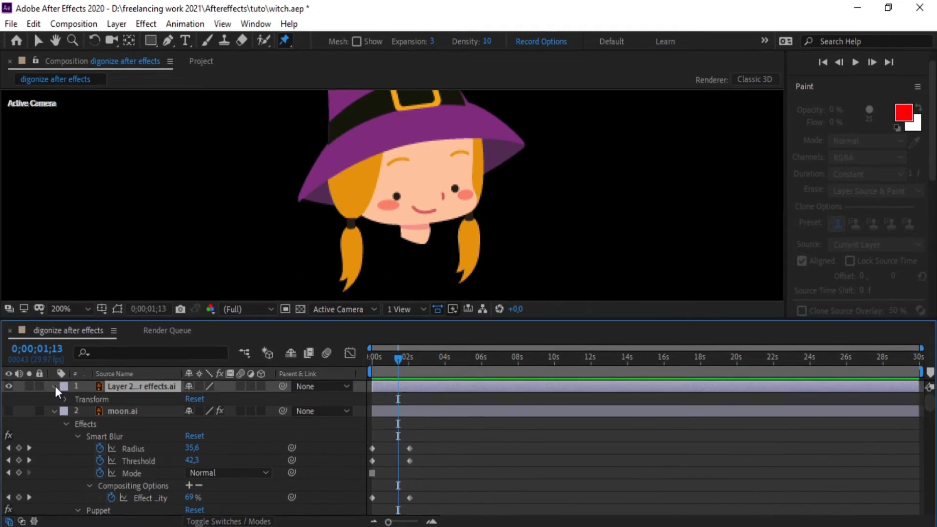
# - Pin the left braid at its top and lower down, swing its tip sideways and preview the motion
pyautogui.click(55, 399)
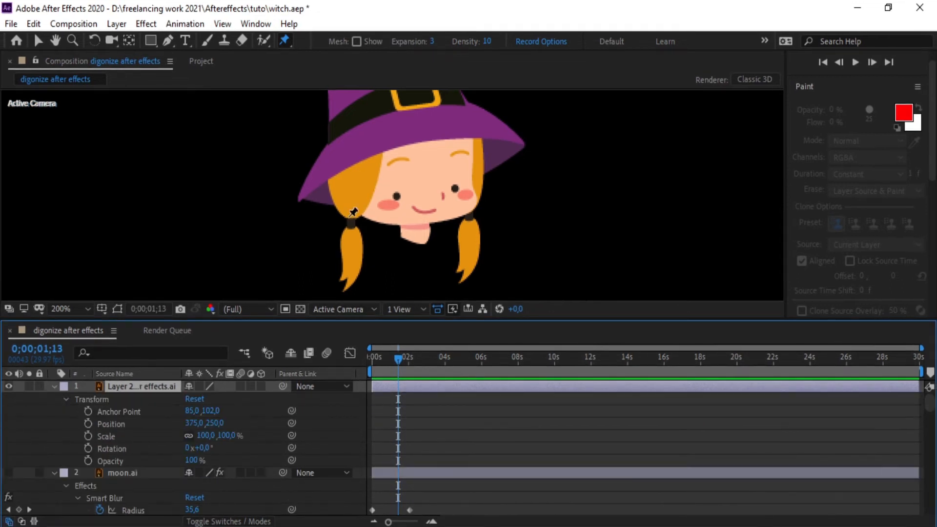
pyautogui.moveTo(356, 217)
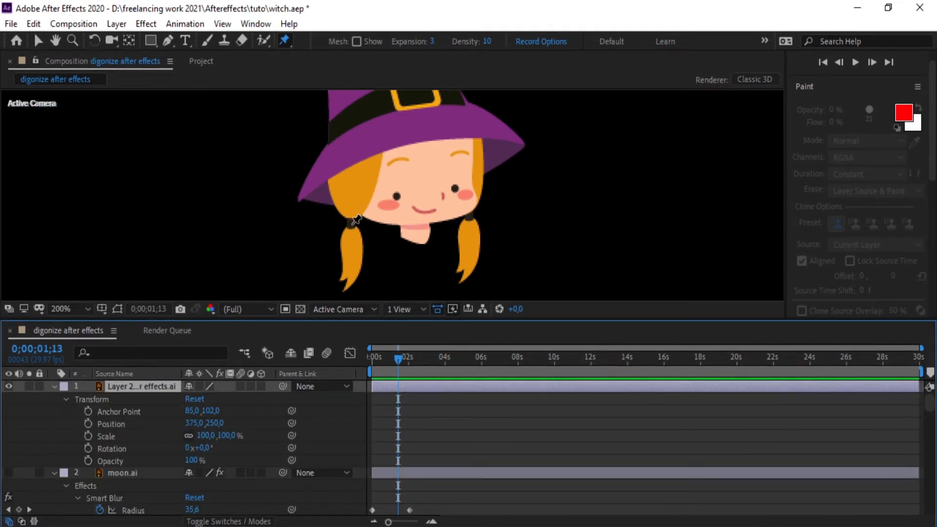
pyautogui.click(352, 226)
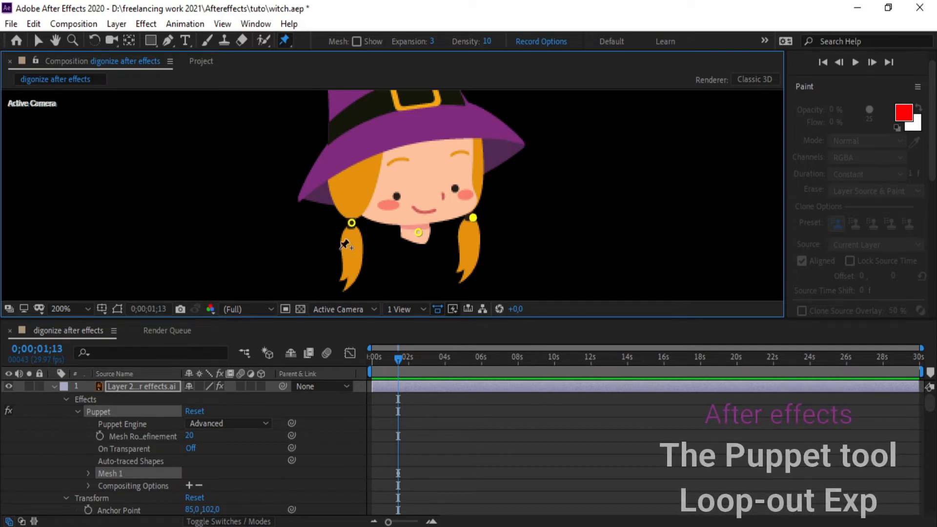
pyautogui.click(360, 253)
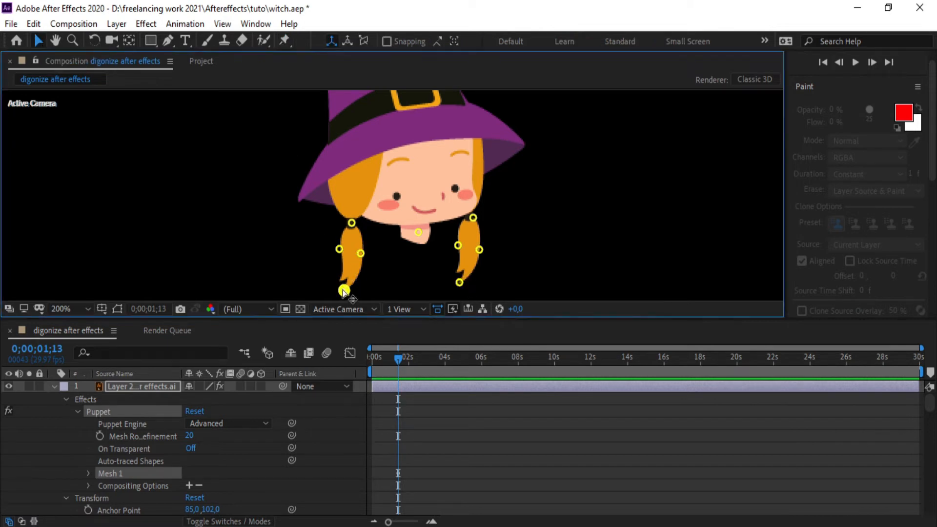
pyautogui.moveTo(397, 357); pyautogui.dragTo(373, 357)
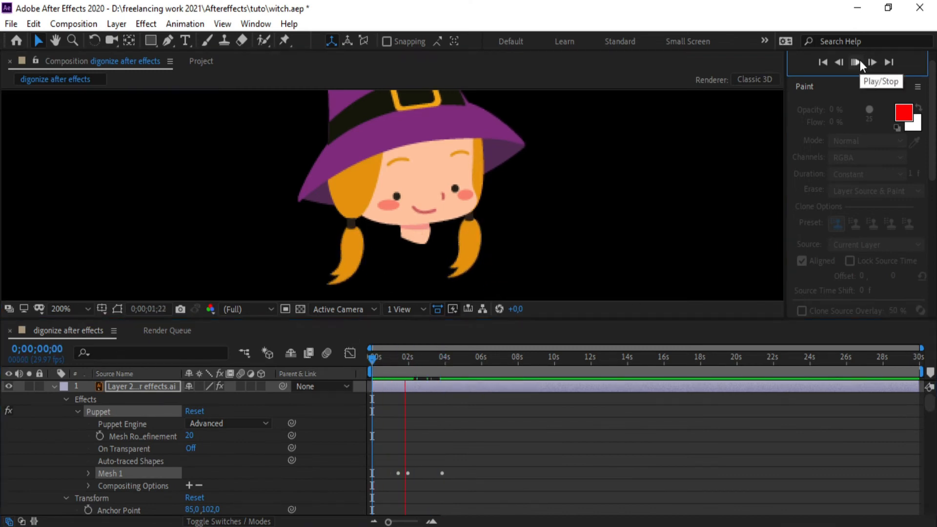
pyautogui.click(855, 62)
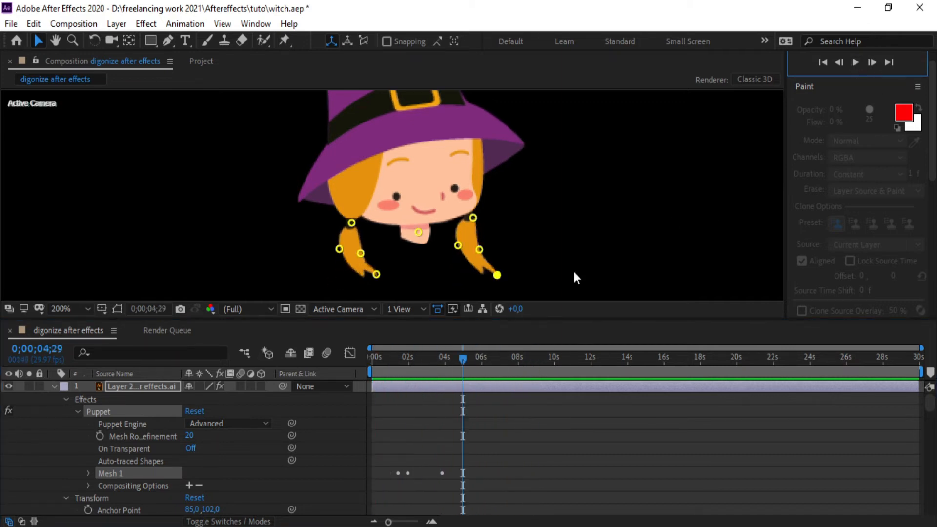
# - Reveal Puppet Pins 9 and 8 under Mesh 1 > Deform and enter loopOut() on their Position
pyautogui.click(88, 472)
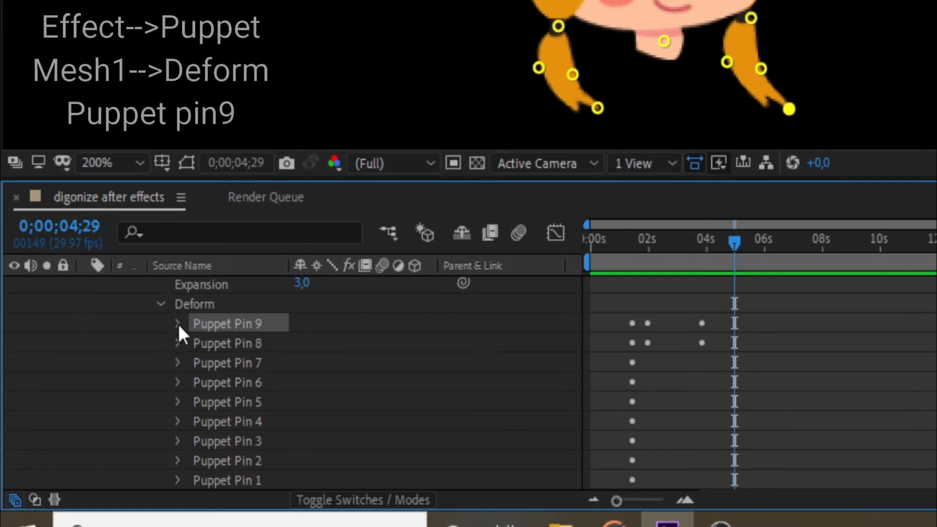
pyautogui.click(177, 323)
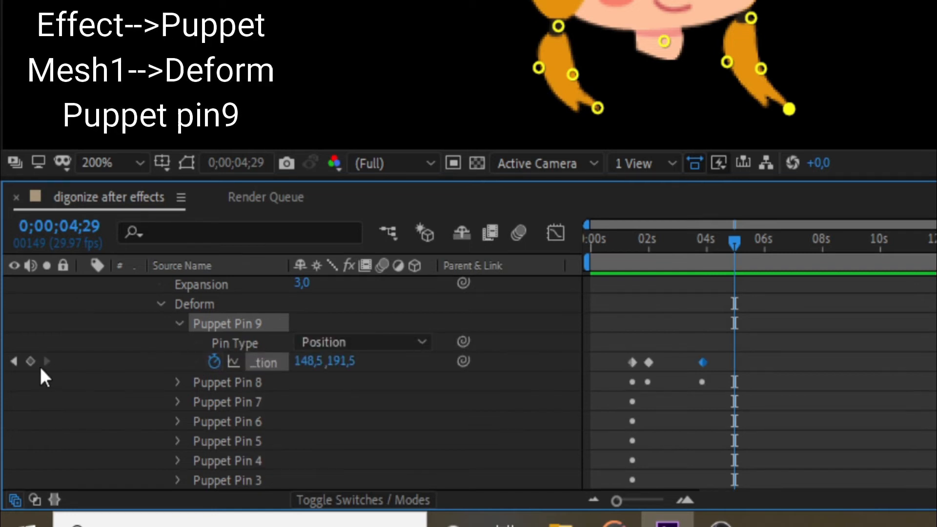
pyautogui.click(177, 381)
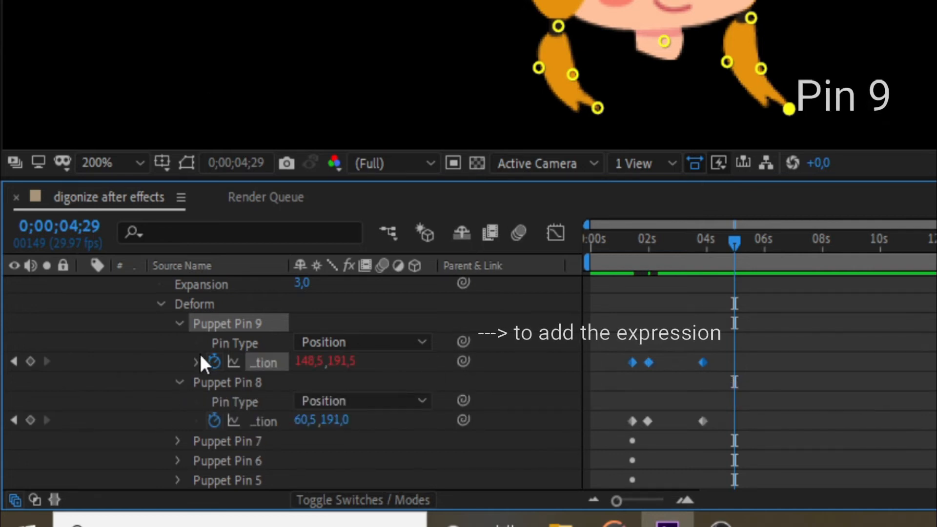
pyautogui.write('loopOut(')
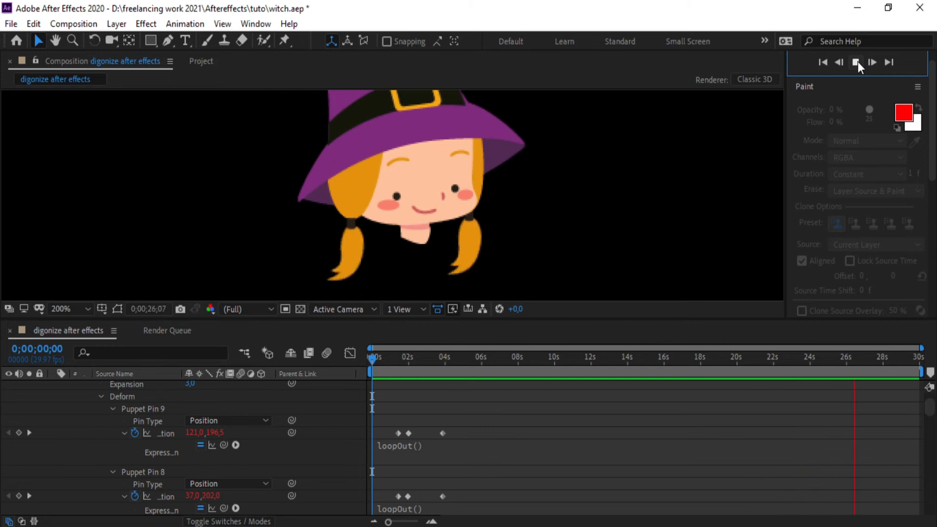
# - Preview the looping braids, pan up to the hat and move the playhead to about 2 seconds
pyautogui.click(856, 63)
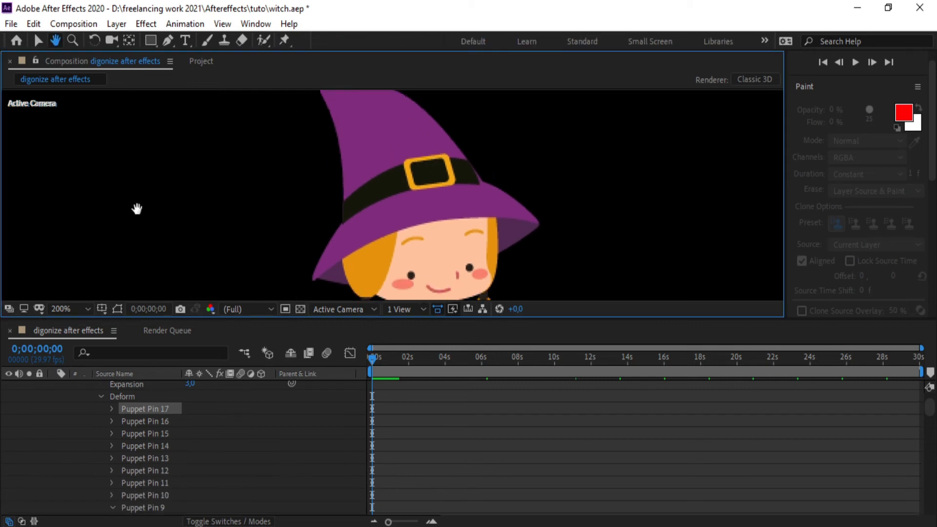
pyautogui.click(285, 41)
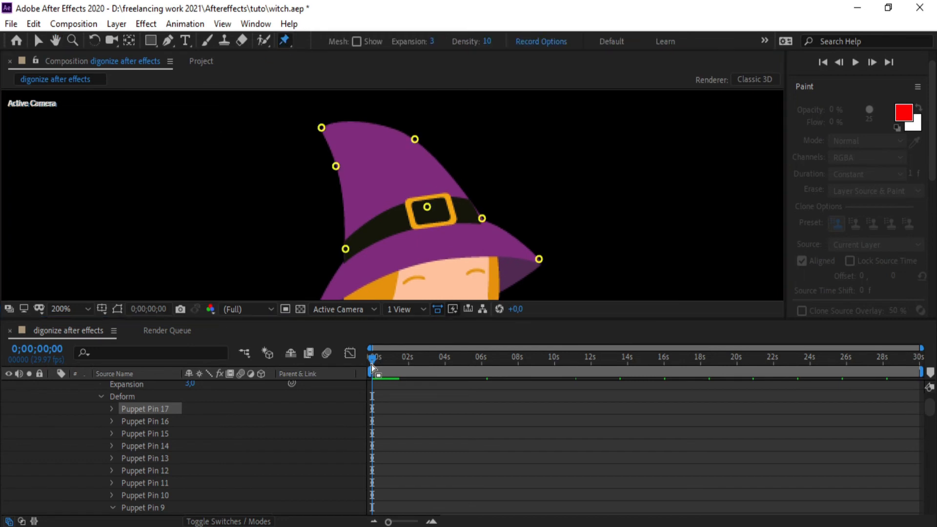
pyautogui.click(410, 357)
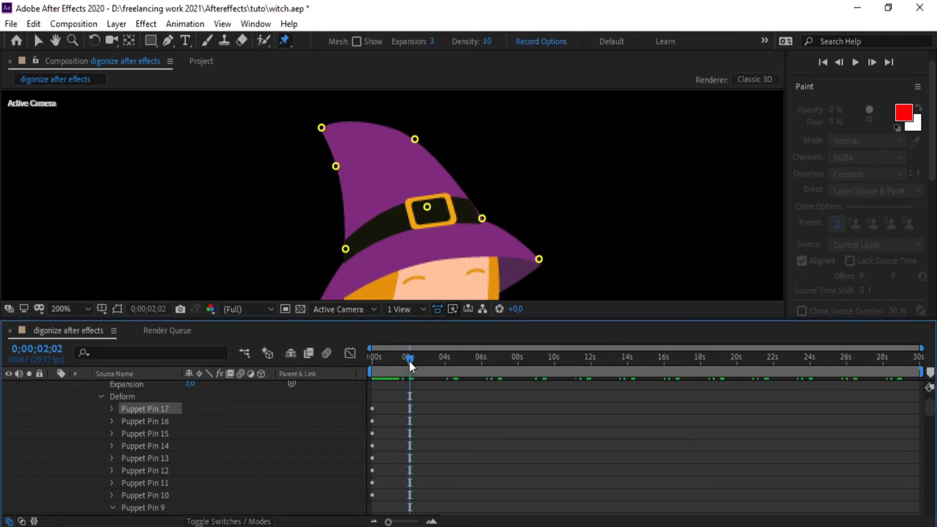